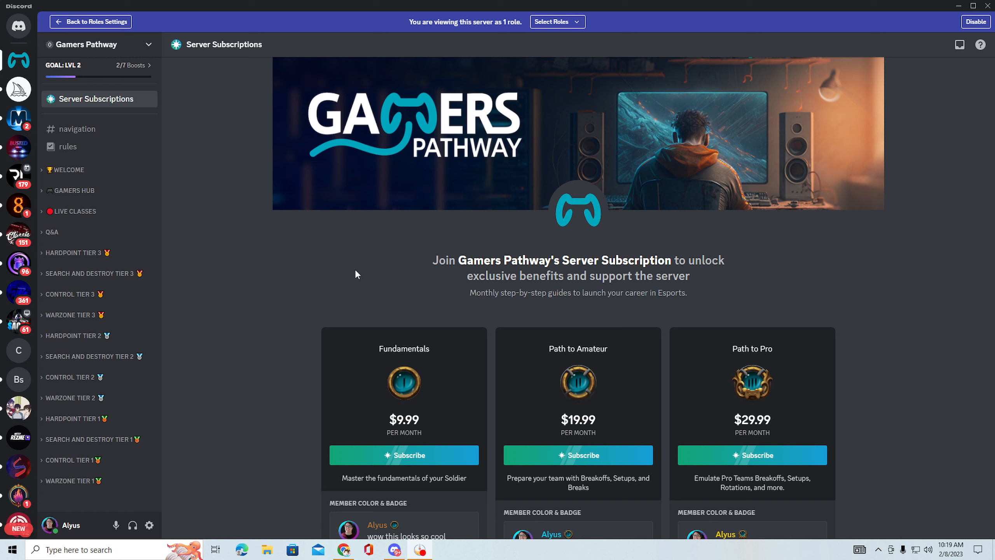
pyautogui.moveTo(68, 169)
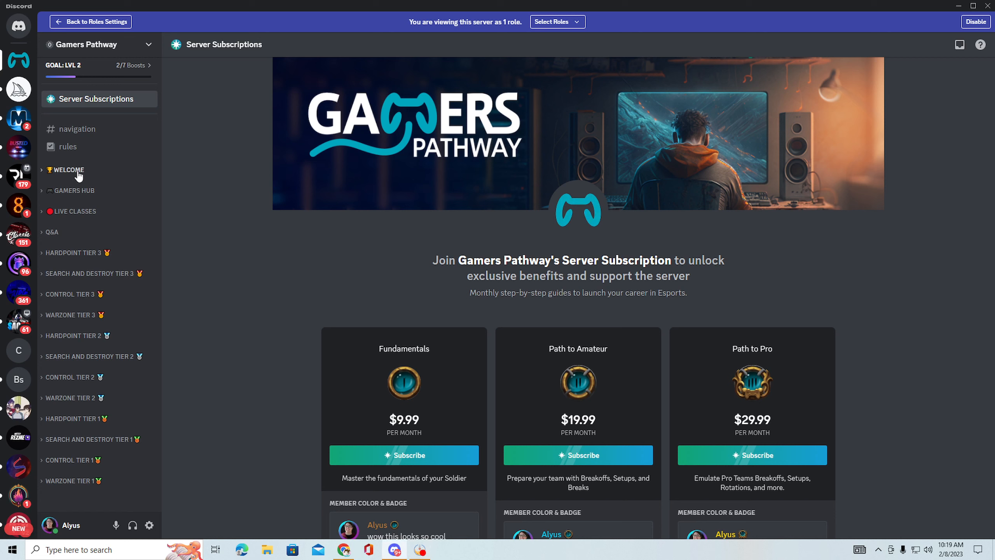
# Step: Peek at the Q&A category, open #navigation, and expand the Control Tier 3 category
pyautogui.click(52, 232)
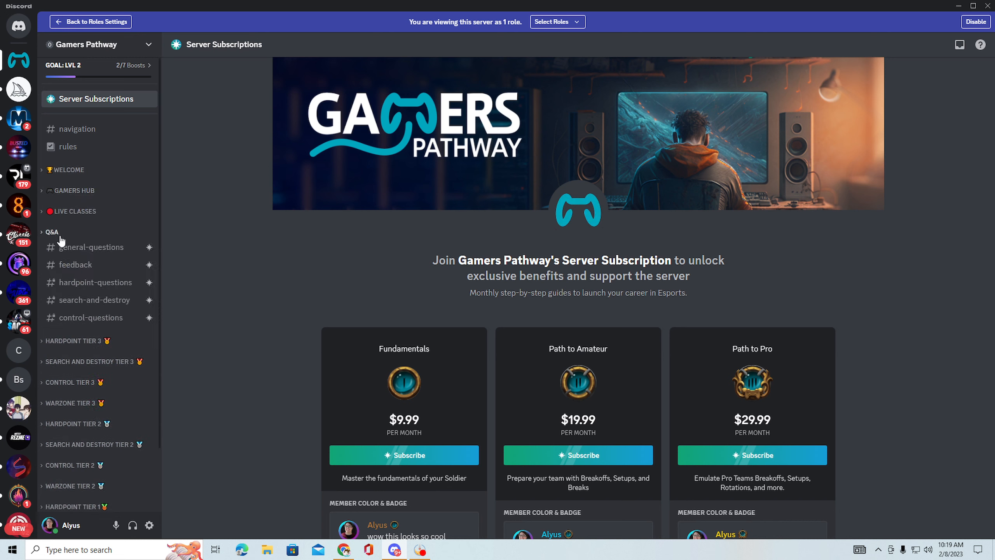
pyautogui.click(51, 232)
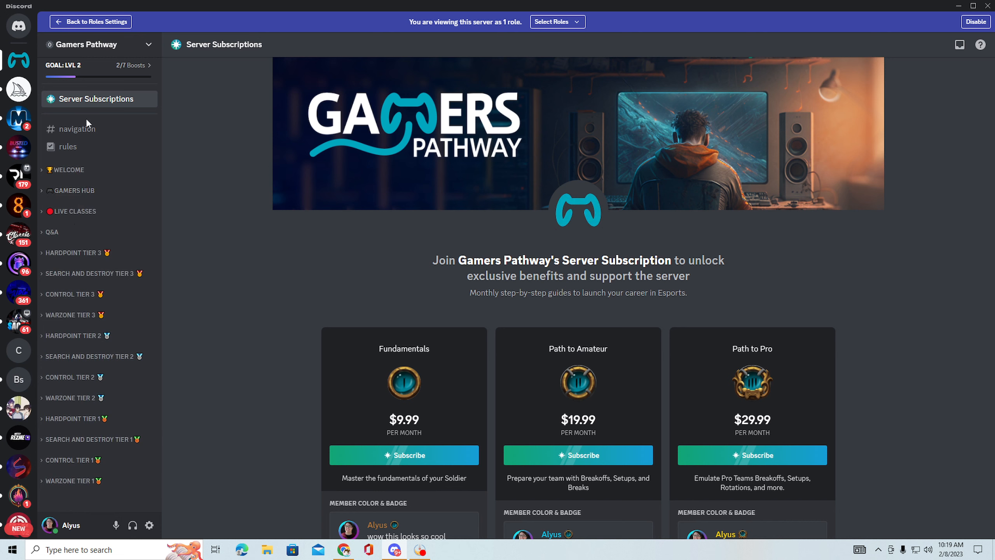
pyautogui.moveTo(177, 183)
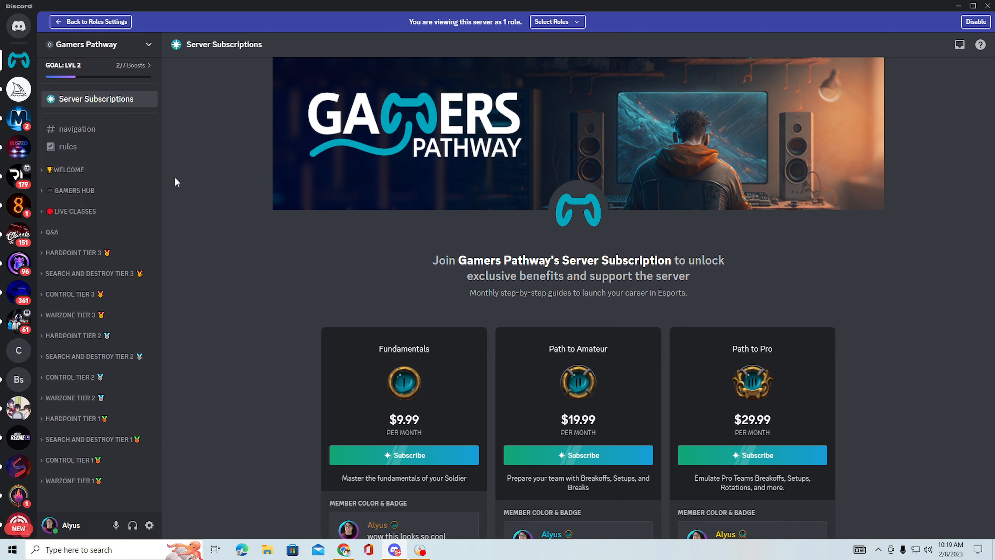
pyautogui.scroll(-3)
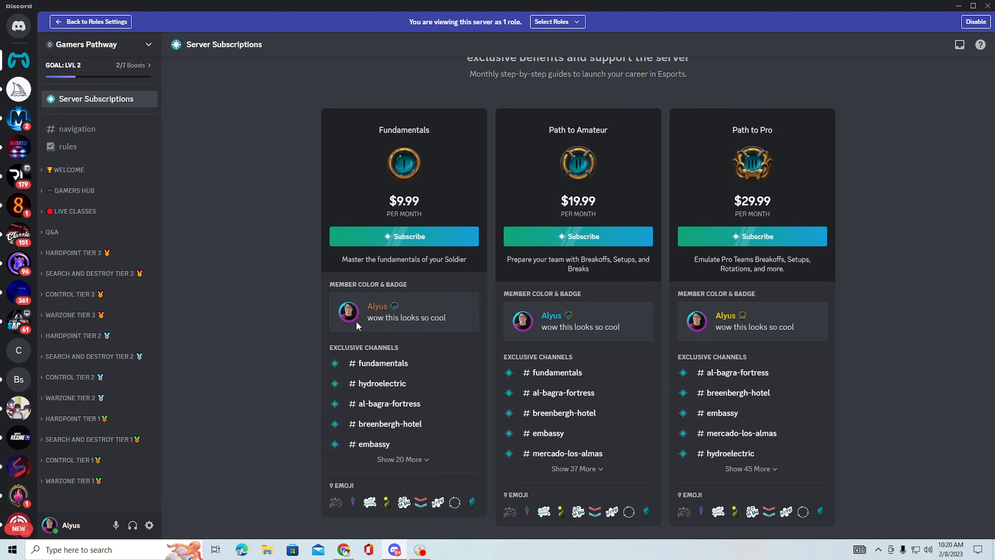
pyautogui.moveTo(130, 287)
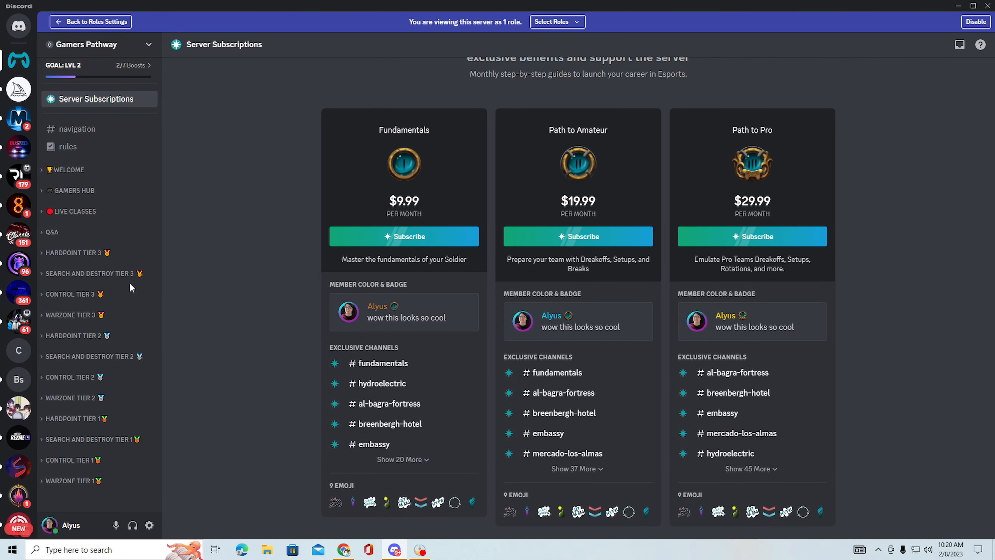
pyautogui.moveTo(105, 260)
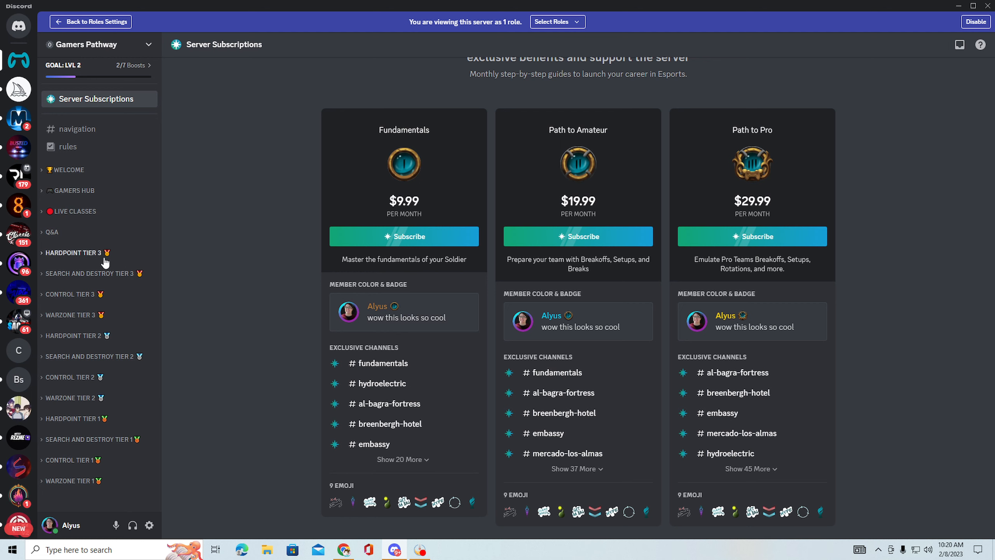
pyautogui.moveTo(76, 128)
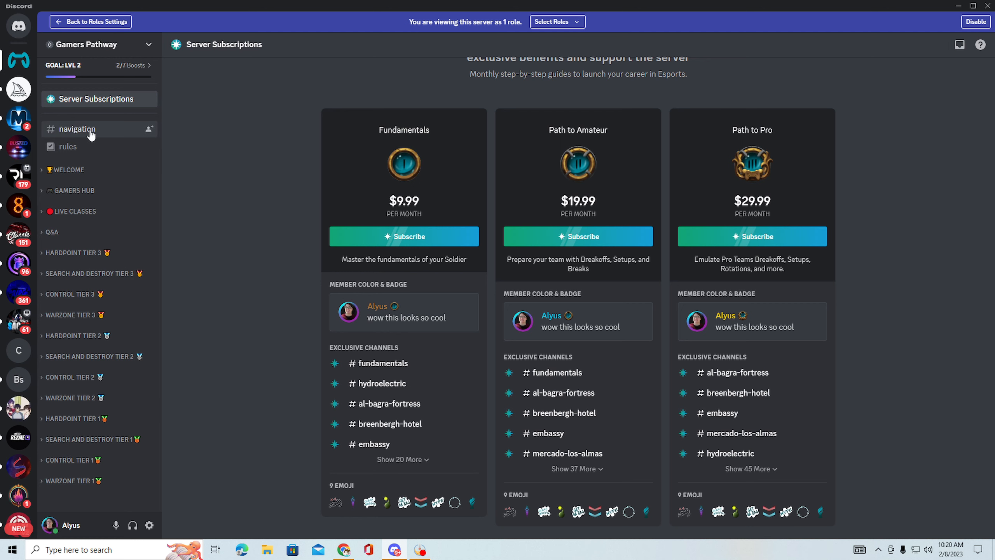
pyautogui.click(77, 129)
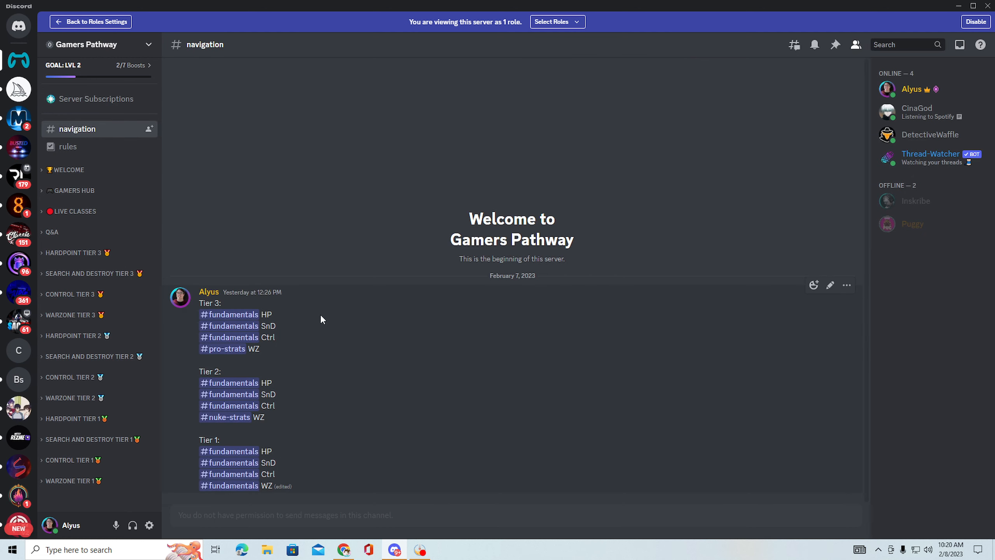
pyautogui.moveTo(365, 345)
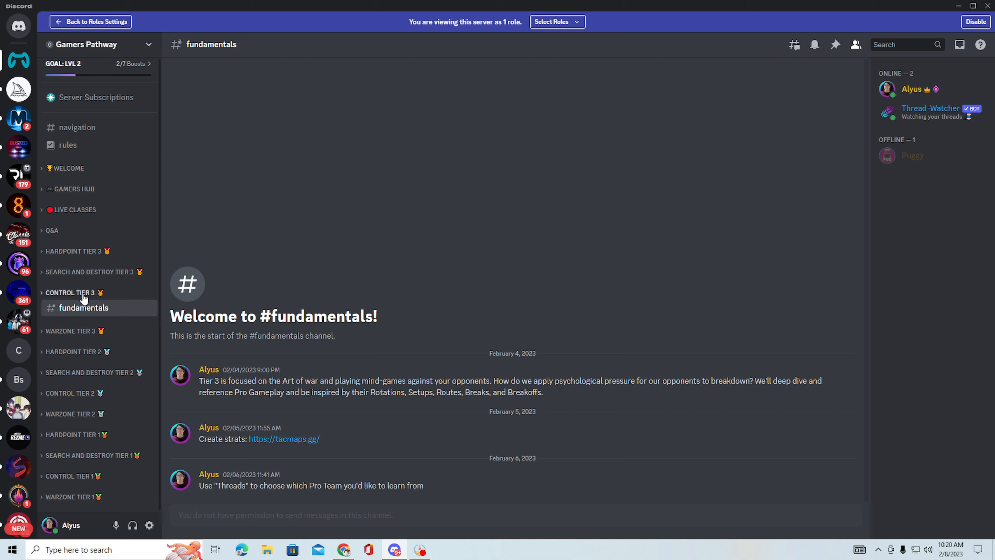
pyautogui.click(73, 292)
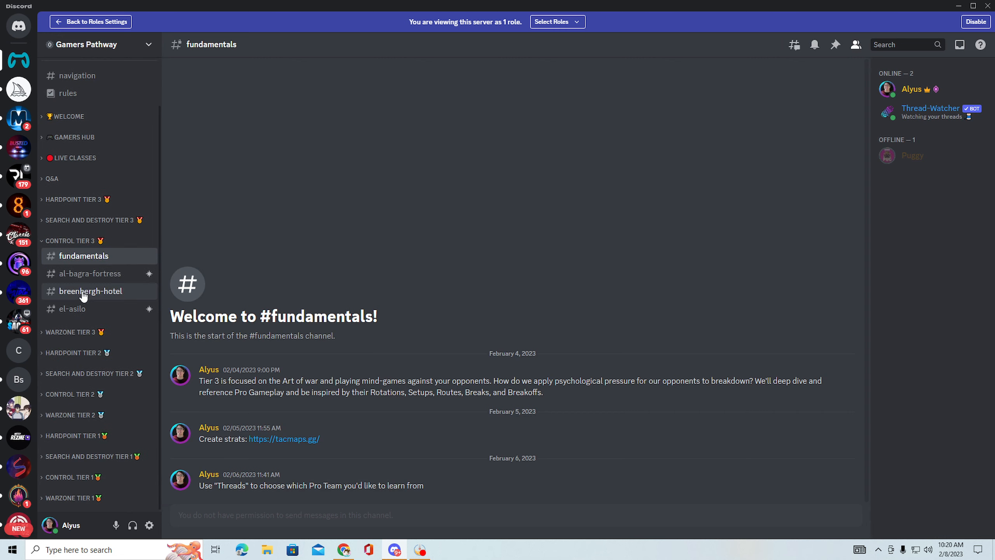
pyautogui.moveTo(73, 314)
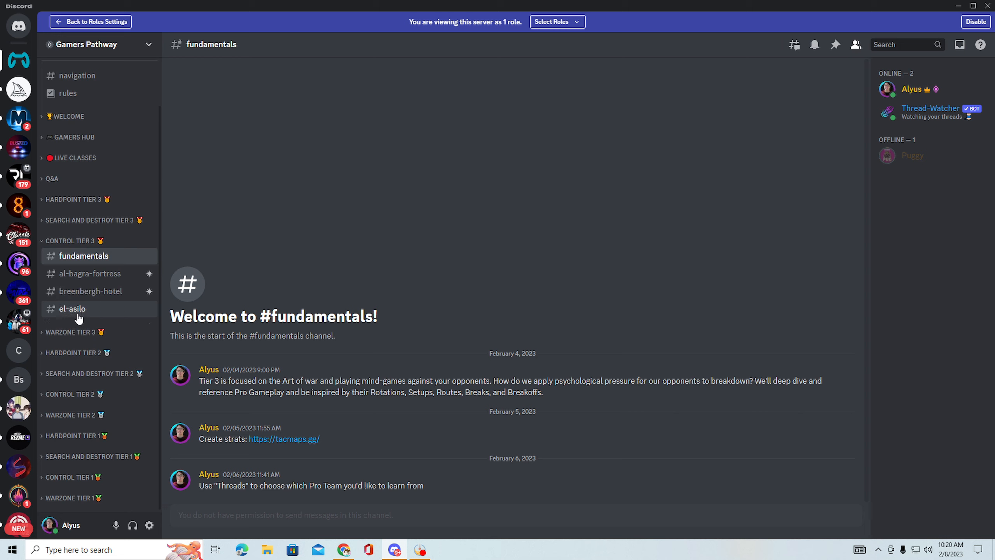
pyautogui.moveTo(90, 291)
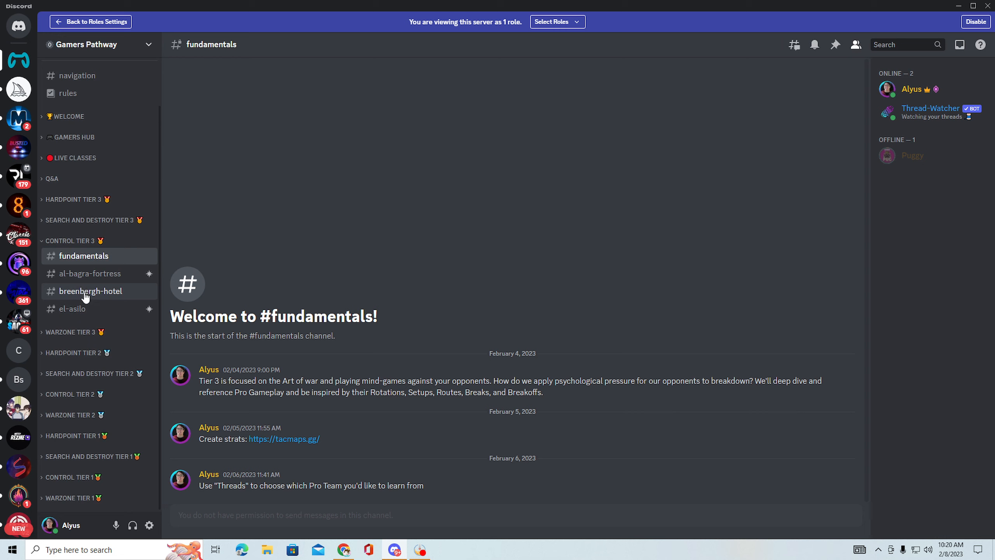
# Step: Open #breenbergh-hotel and scroll through the FaZe strategy video clips
pyautogui.click(90, 291)
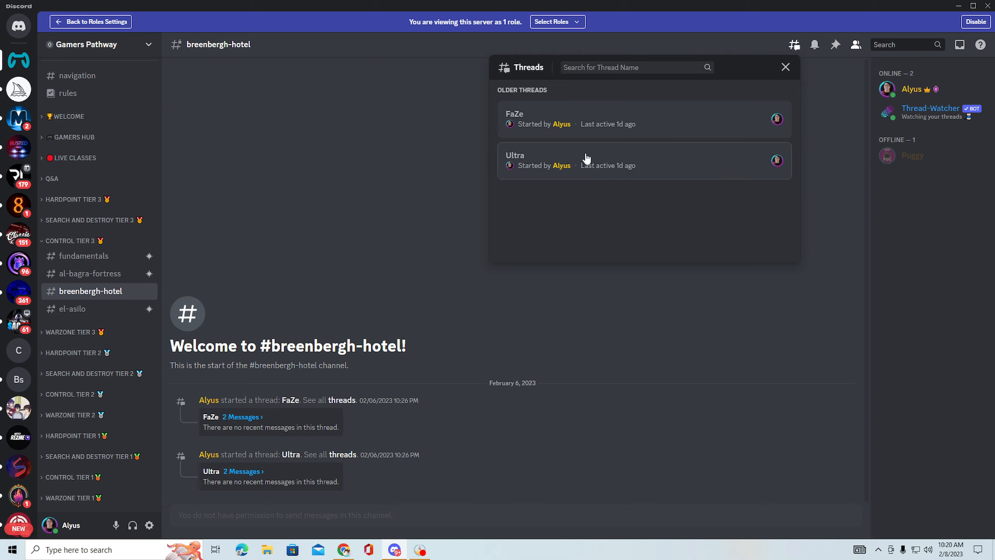
pyautogui.moveTo(577, 120)
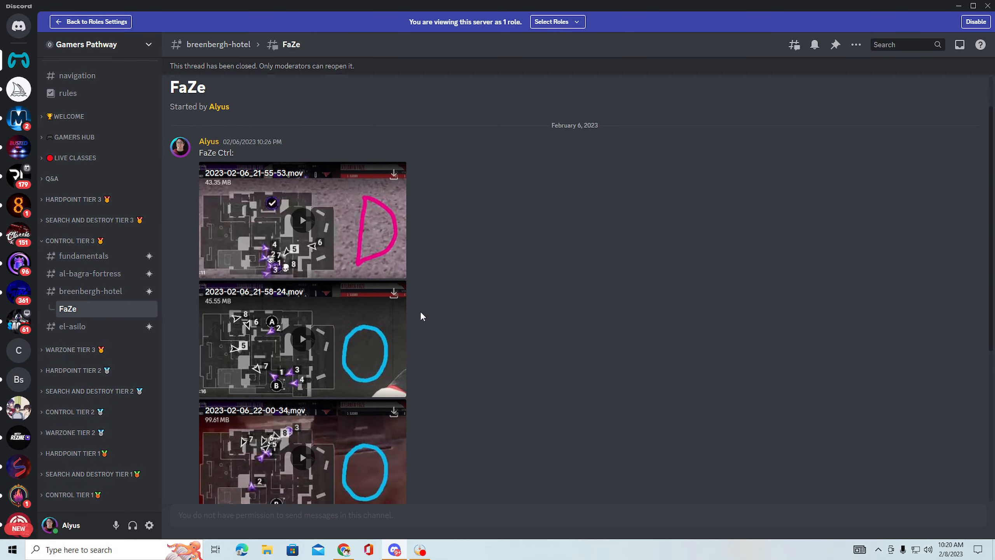
pyautogui.scroll(-3)
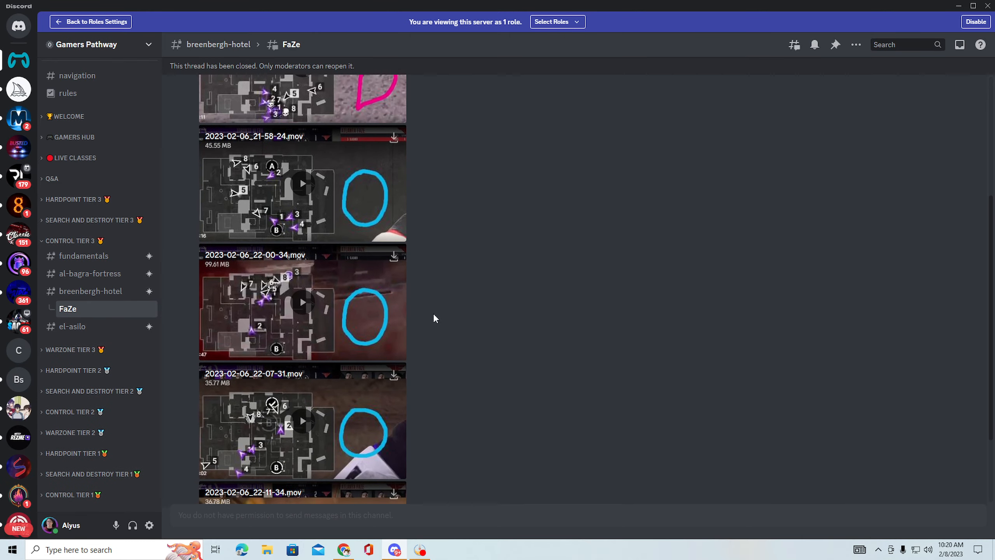
pyautogui.scroll(-3)
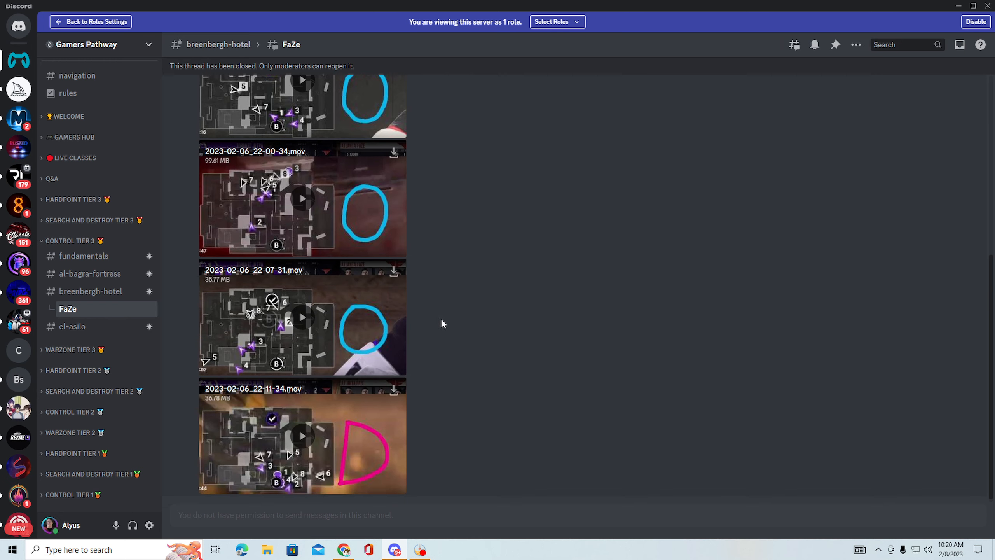
pyautogui.moveTo(477, 326)
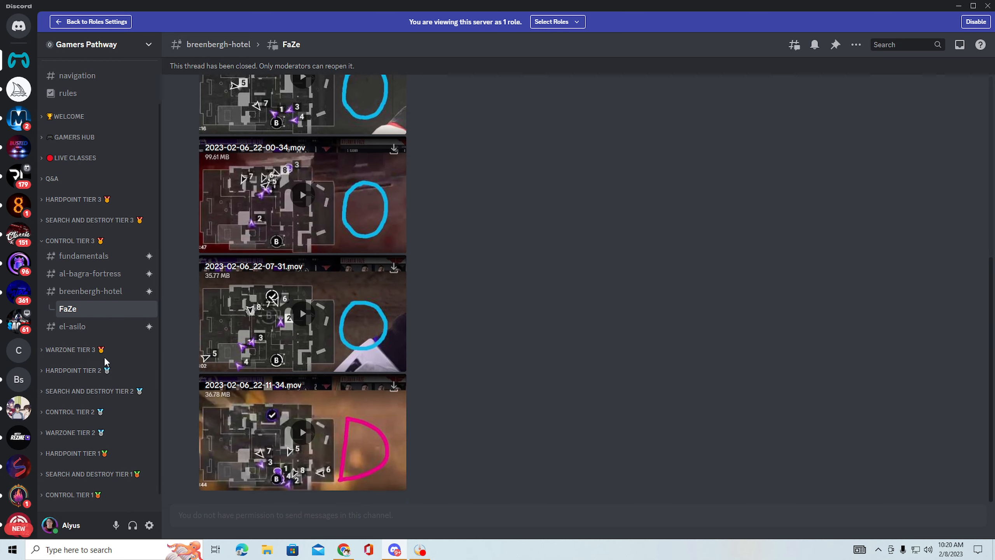
# Step: Expand Control Tier 2, scroll the channel list, and open Server Subscriptions
pyautogui.click(70, 411)
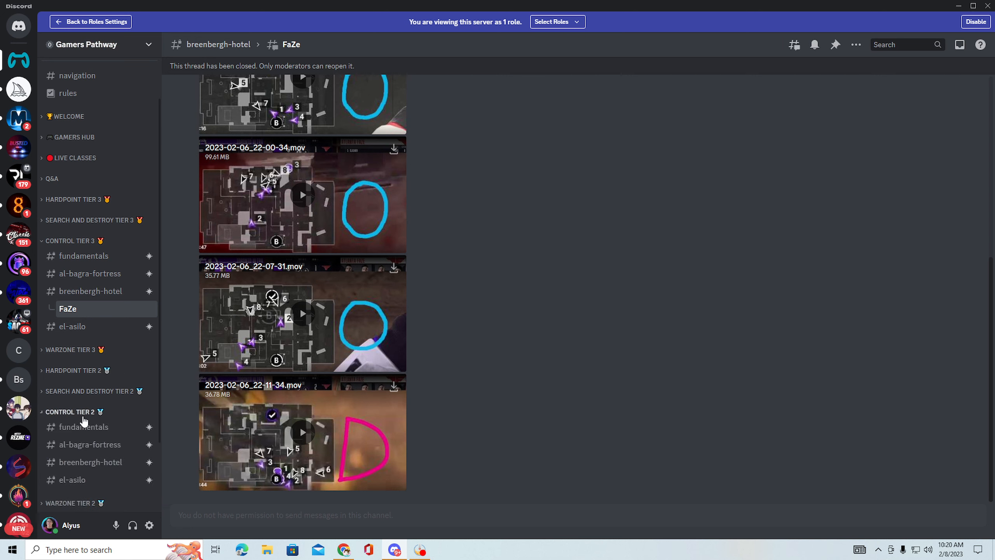
pyautogui.scroll(-3)
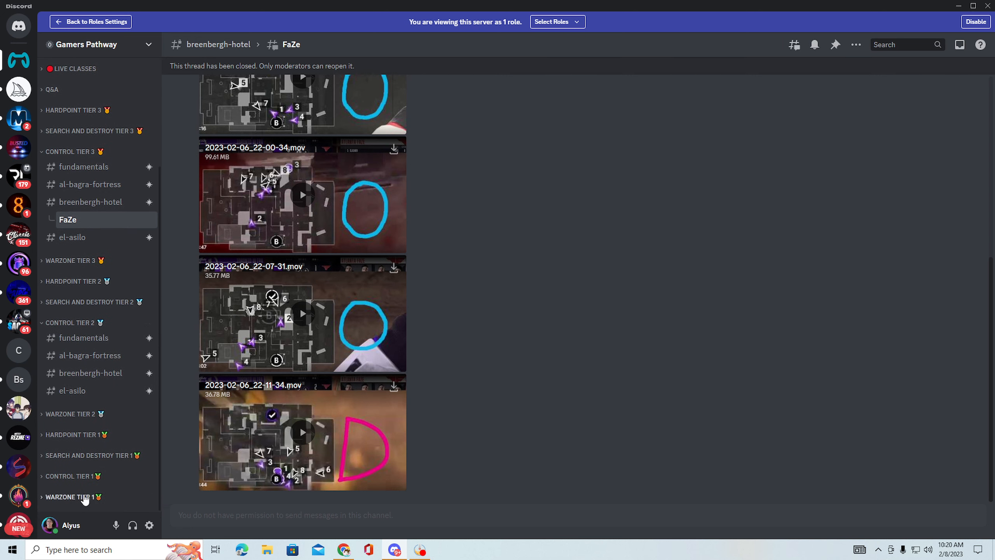
pyautogui.scroll(3)
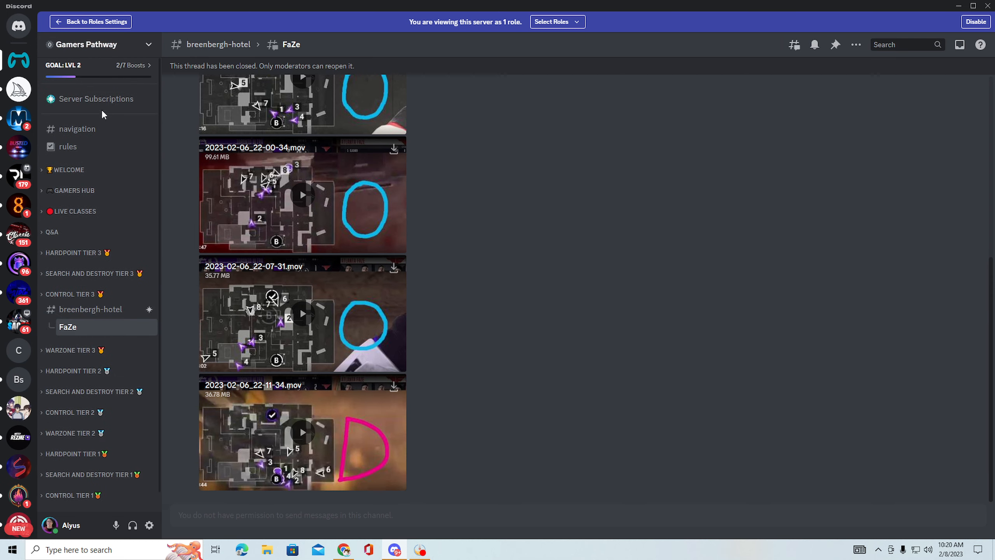
pyautogui.click(96, 98)
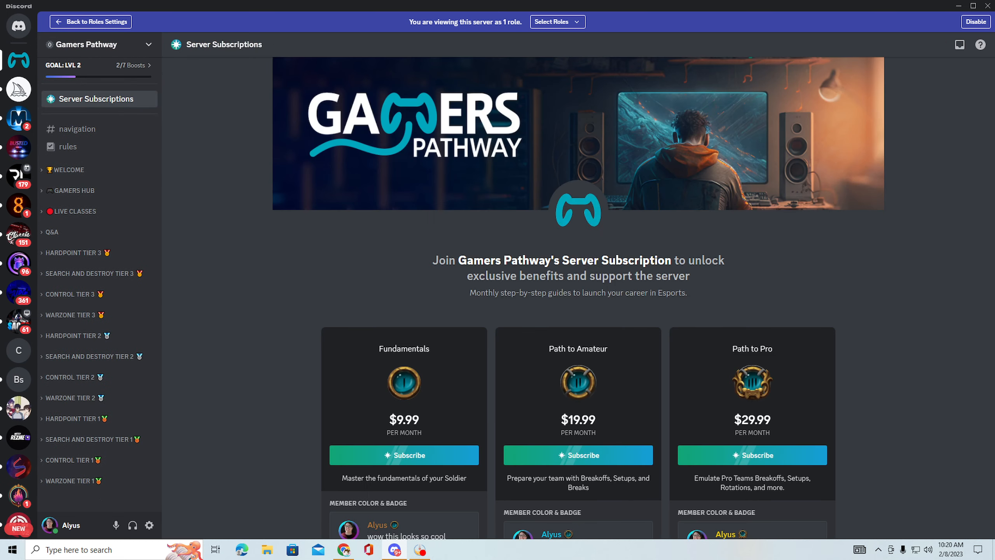